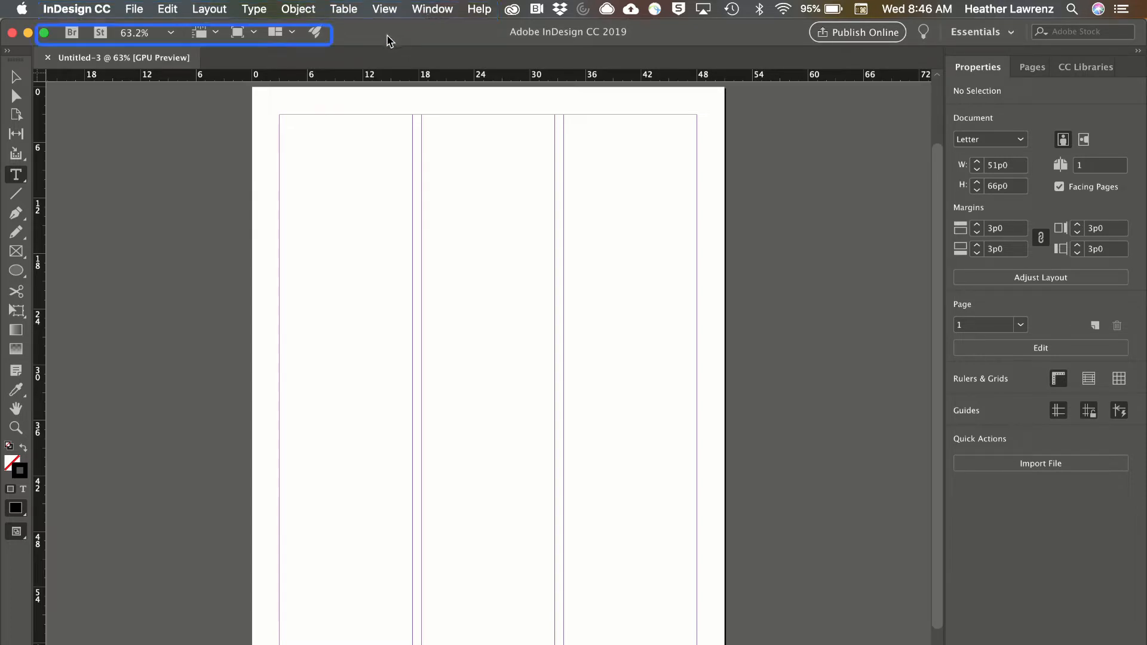
mouse_move(200, 32)
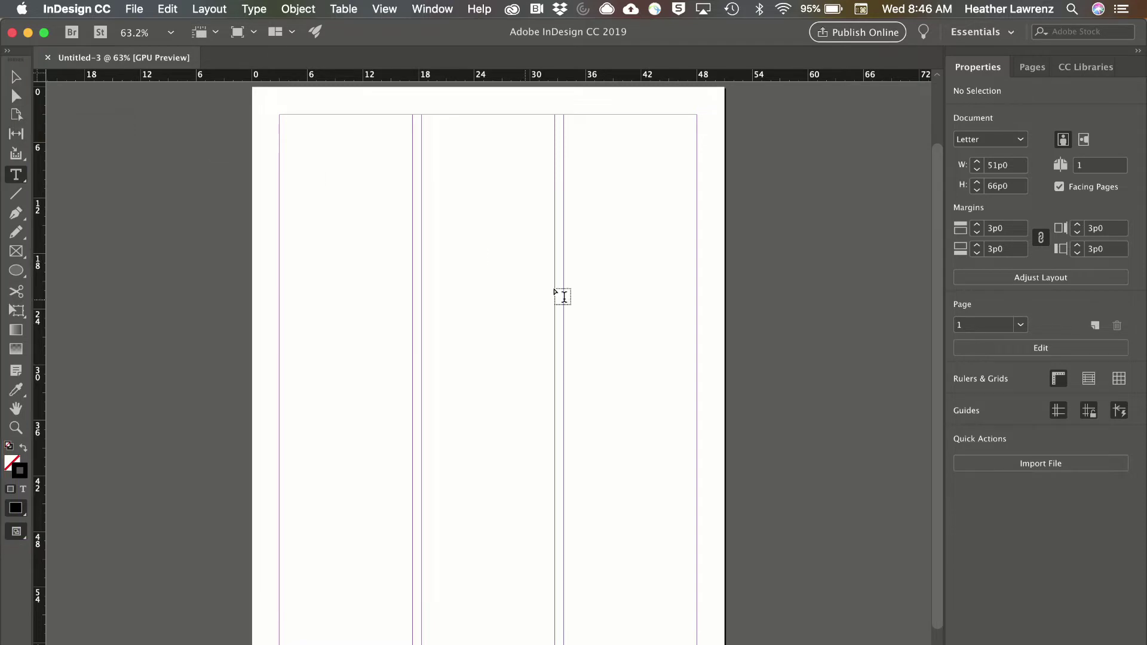
mouse_move(1013, 113)
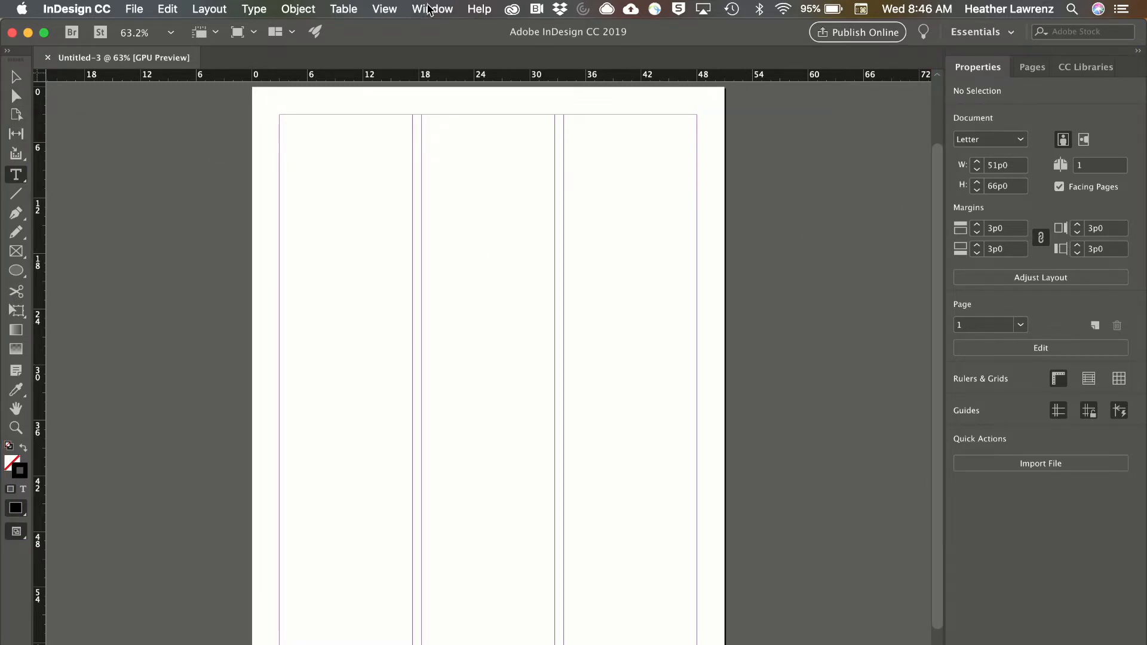
Browse the File, Layout, Object and View menus, ending on zoom, rulers and screen mode commands
left_click(134, 10)
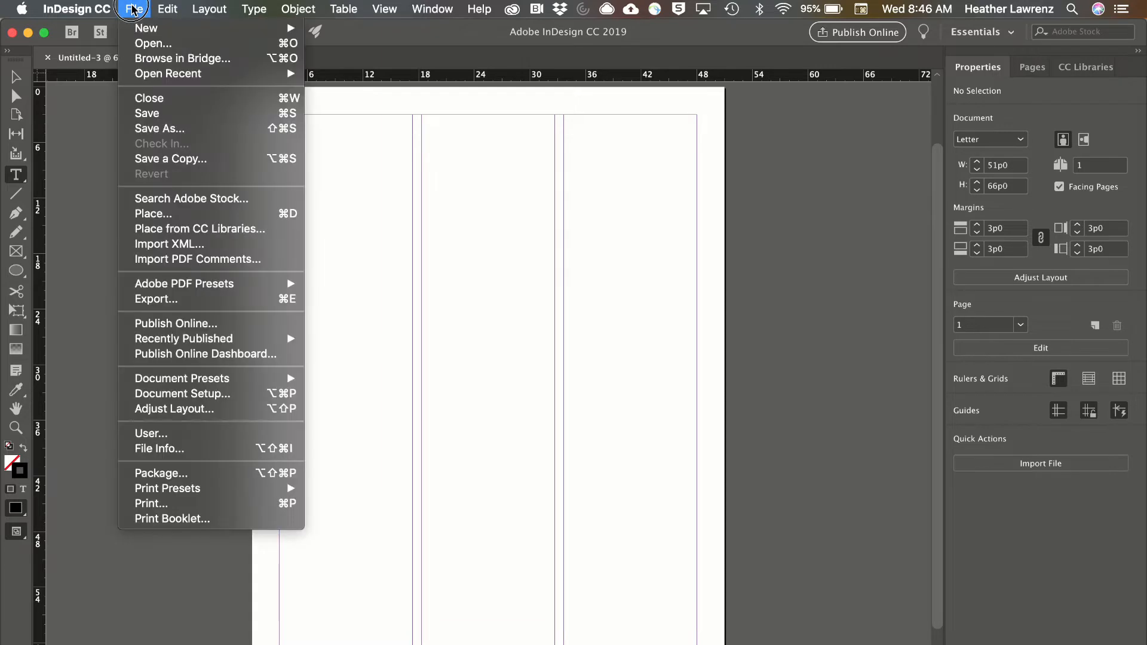
left_click(209, 10)
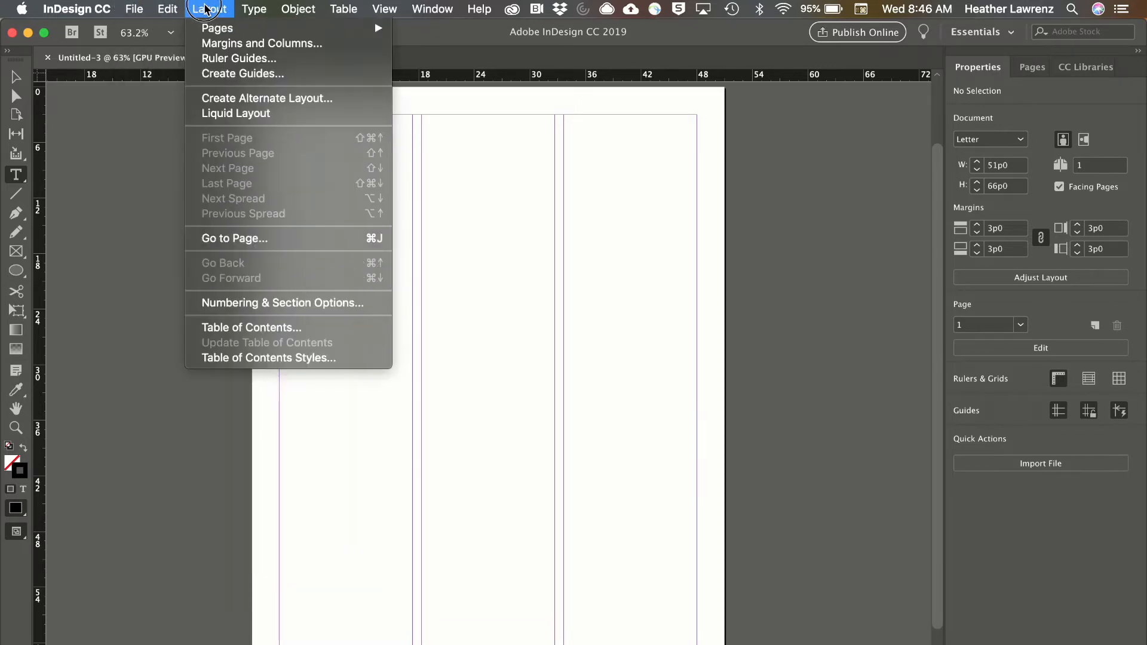
left_click(298, 9)
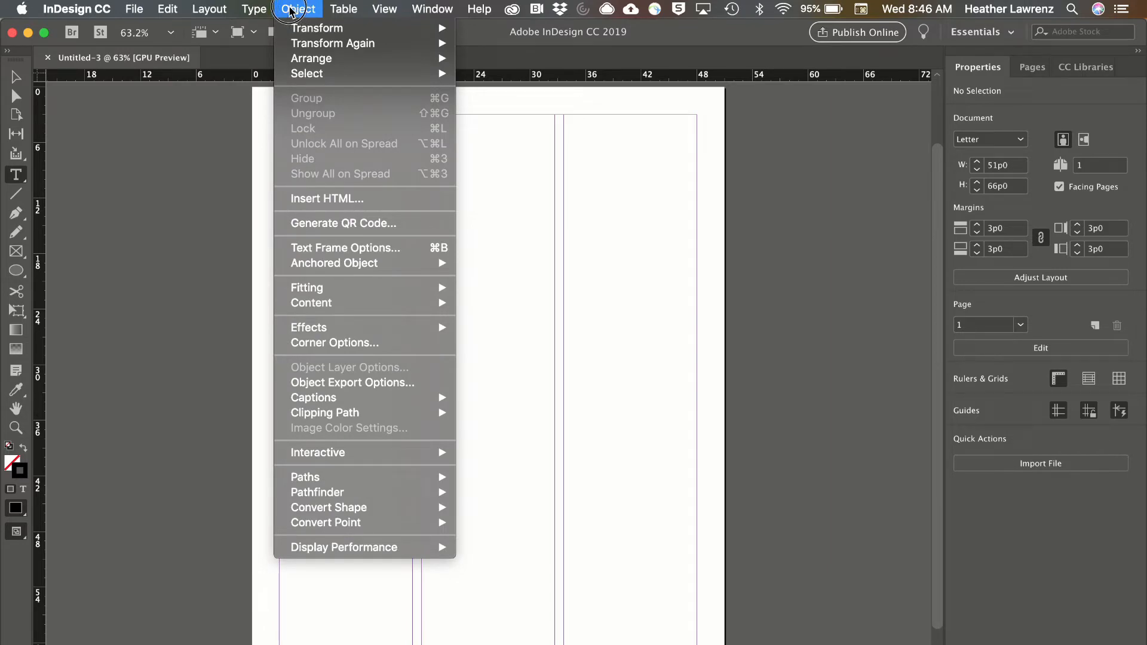
left_click(385, 10)
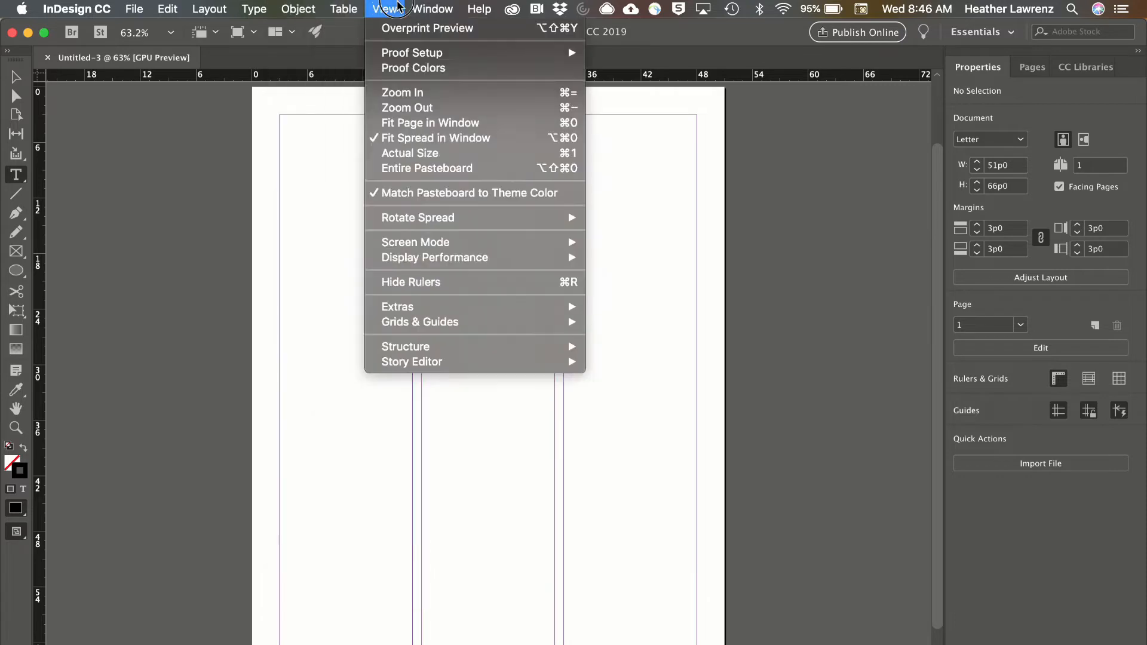
Review the Window > Workspace list and Reset Essentials, then dismiss it keeping Essentials active
left_click(432, 10)
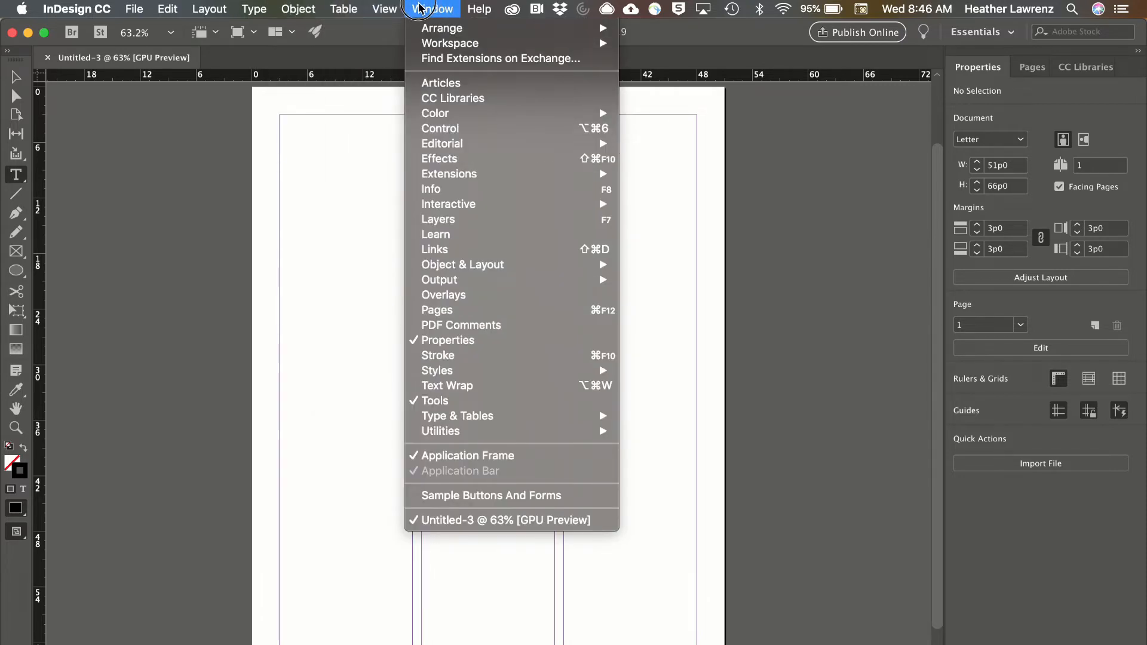
mouse_move(428, 21)
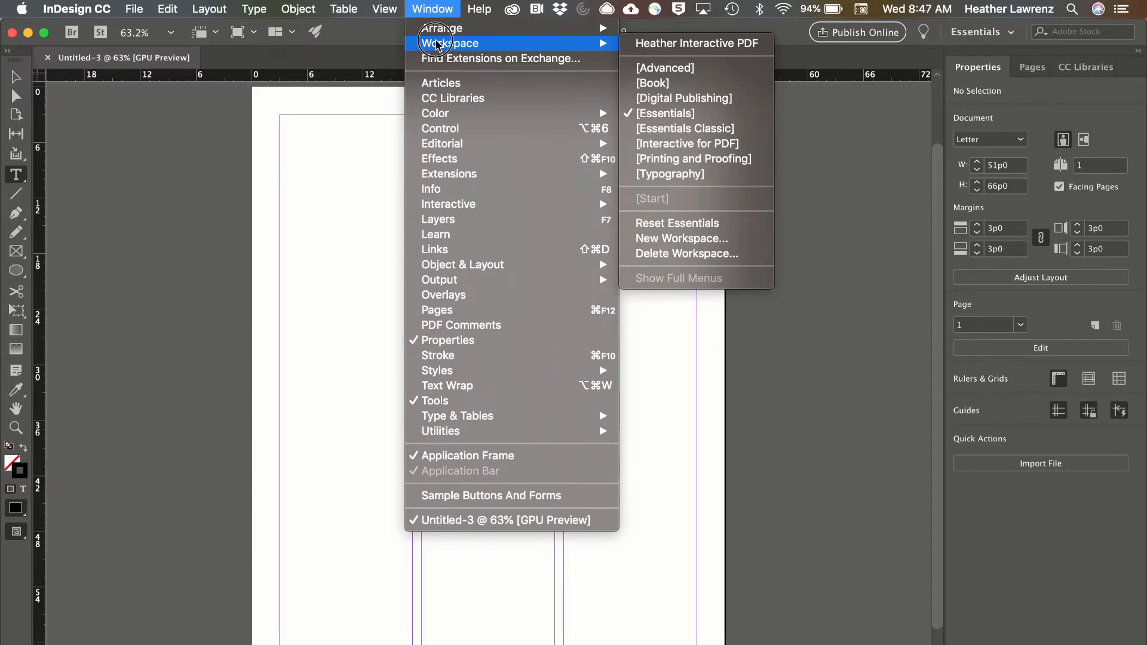
mouse_move(648, 124)
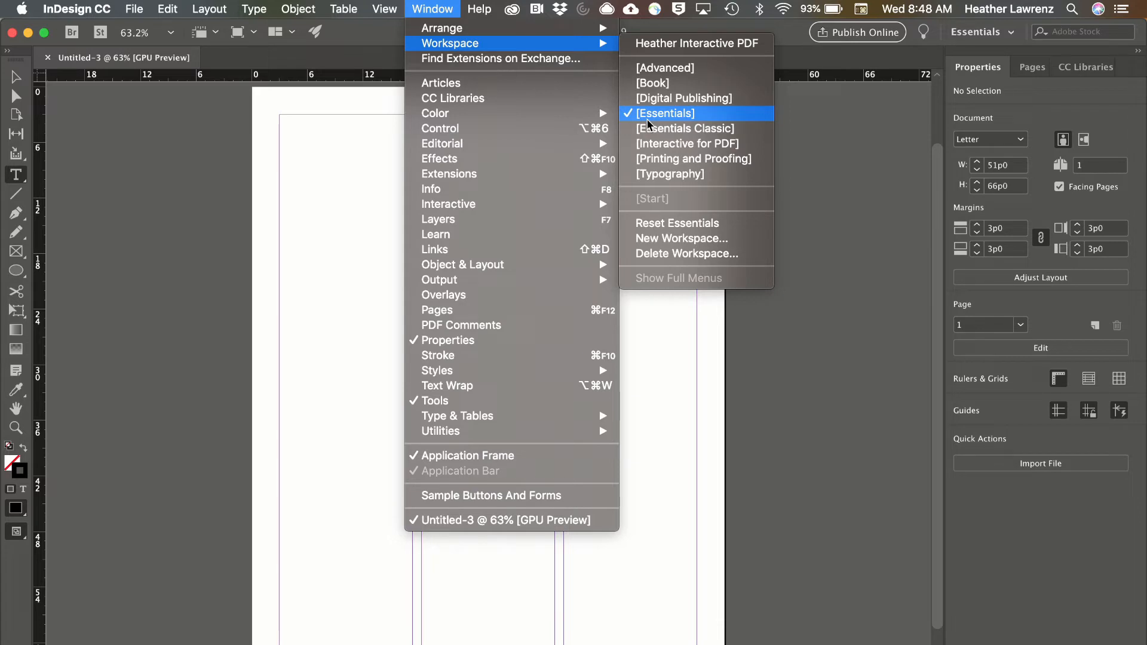
mouse_move(667, 193)
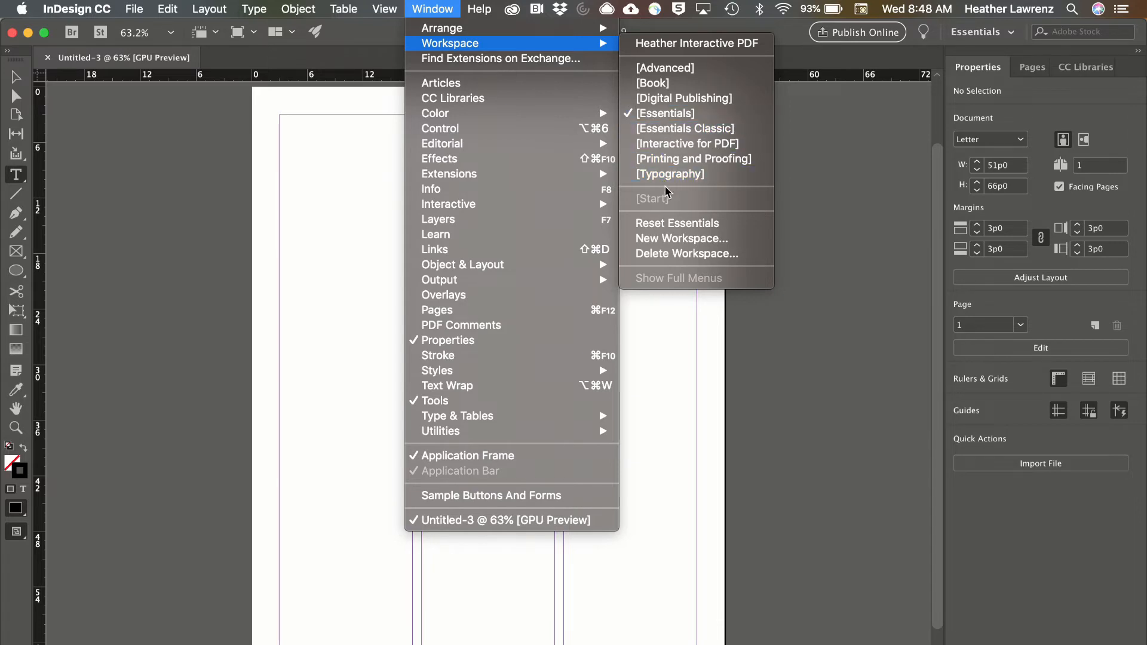
mouse_move(670, 223)
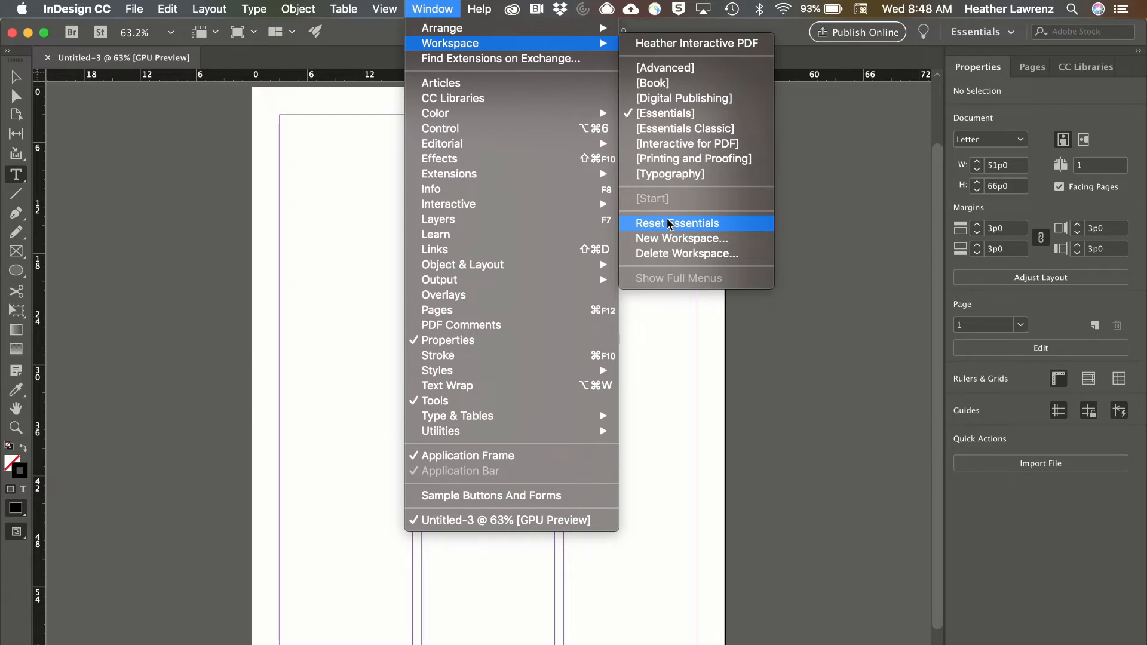
mouse_move(718, 49)
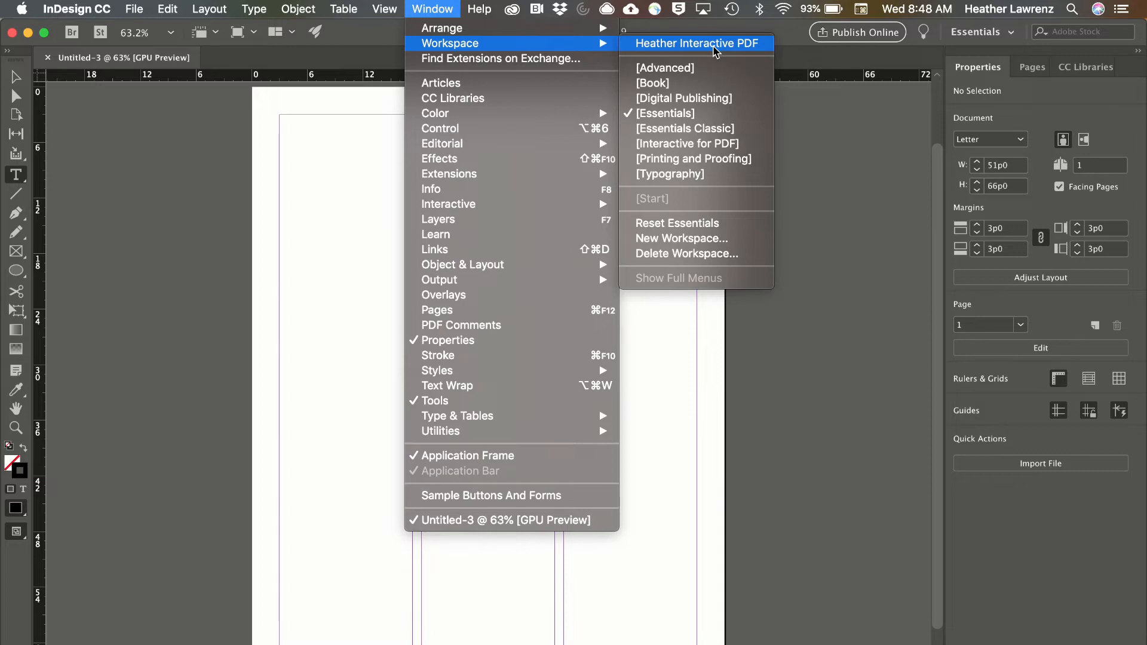
left_click(699, 43)
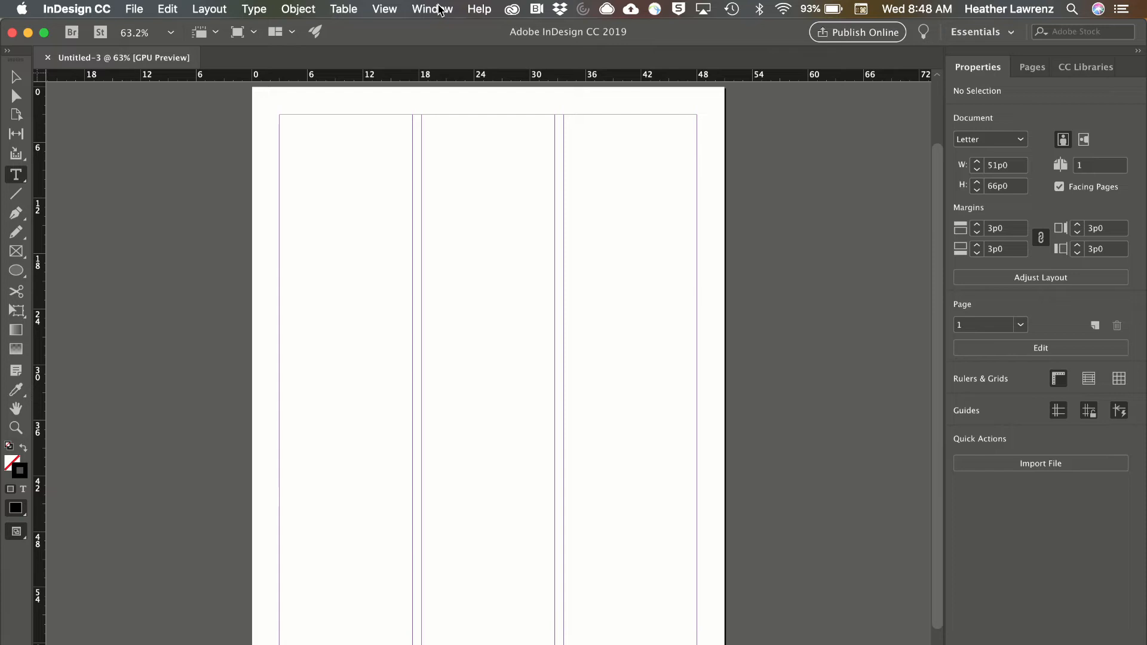
mouse_move(337, 31)
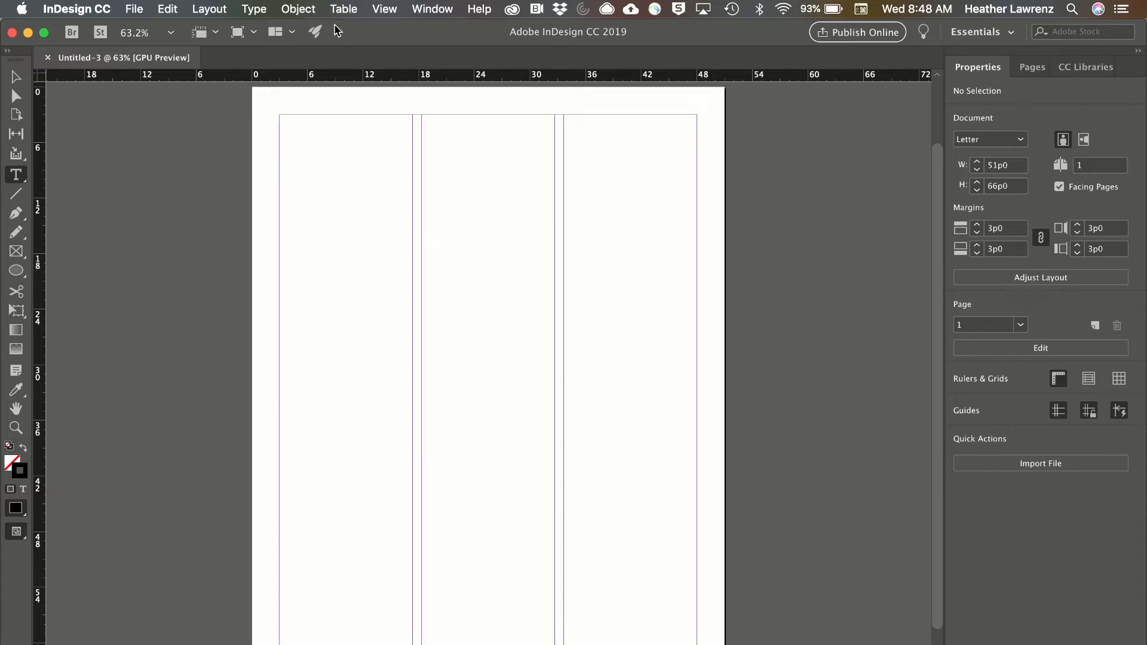
mouse_move(200, 32)
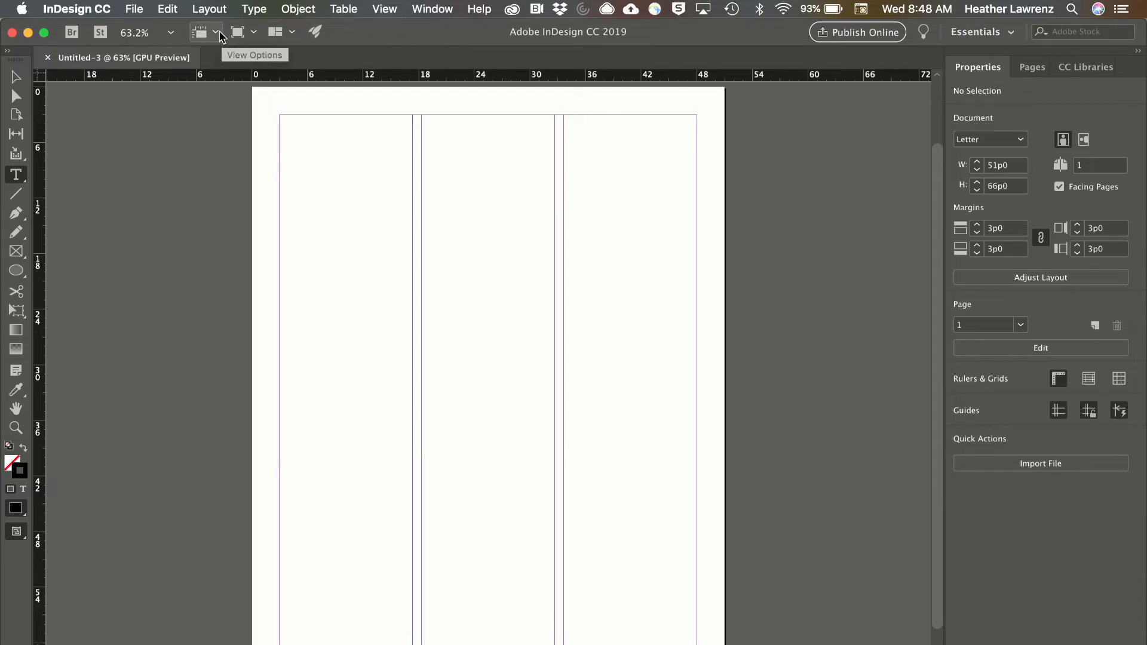
mouse_move(69, 33)
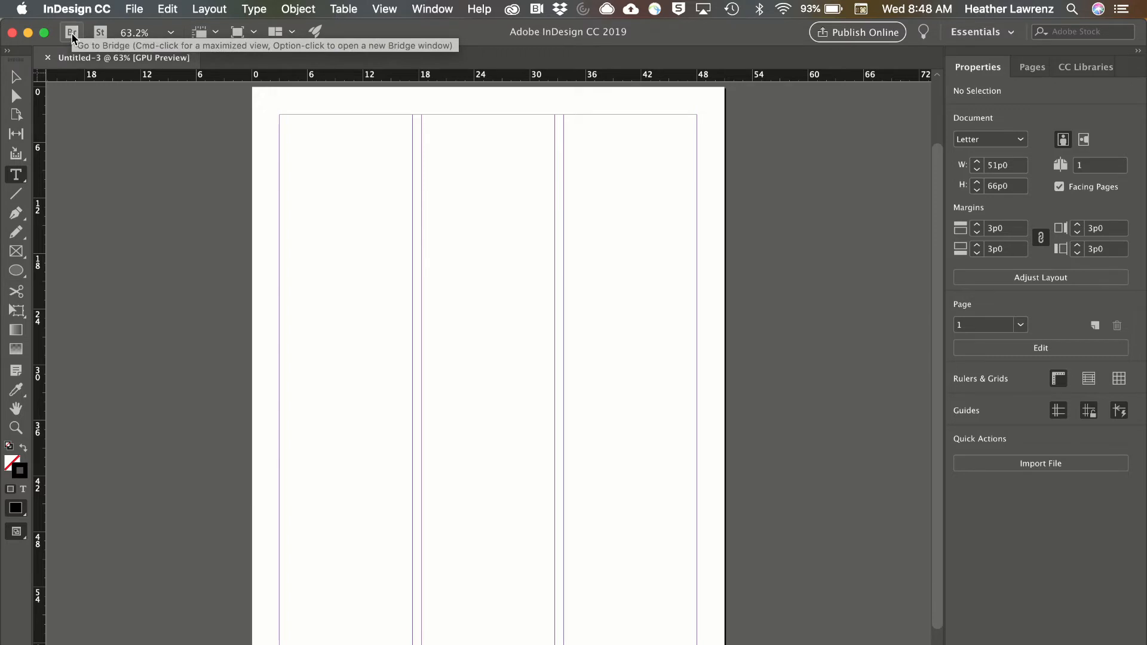
left_click(69, 31)
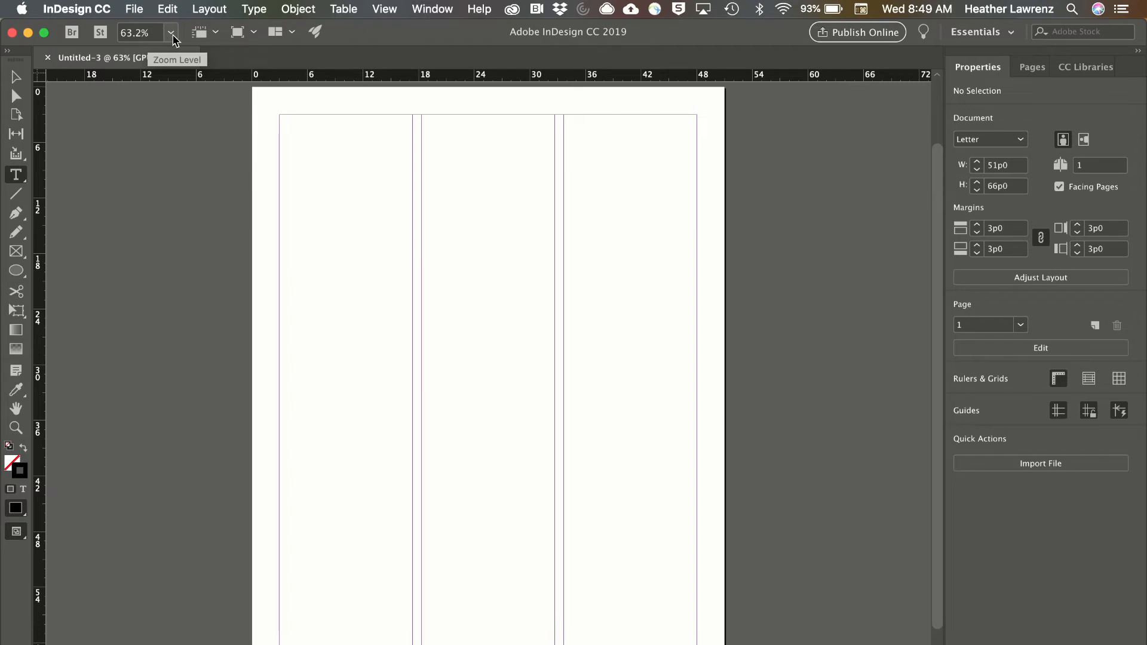
left_click(223, 32)
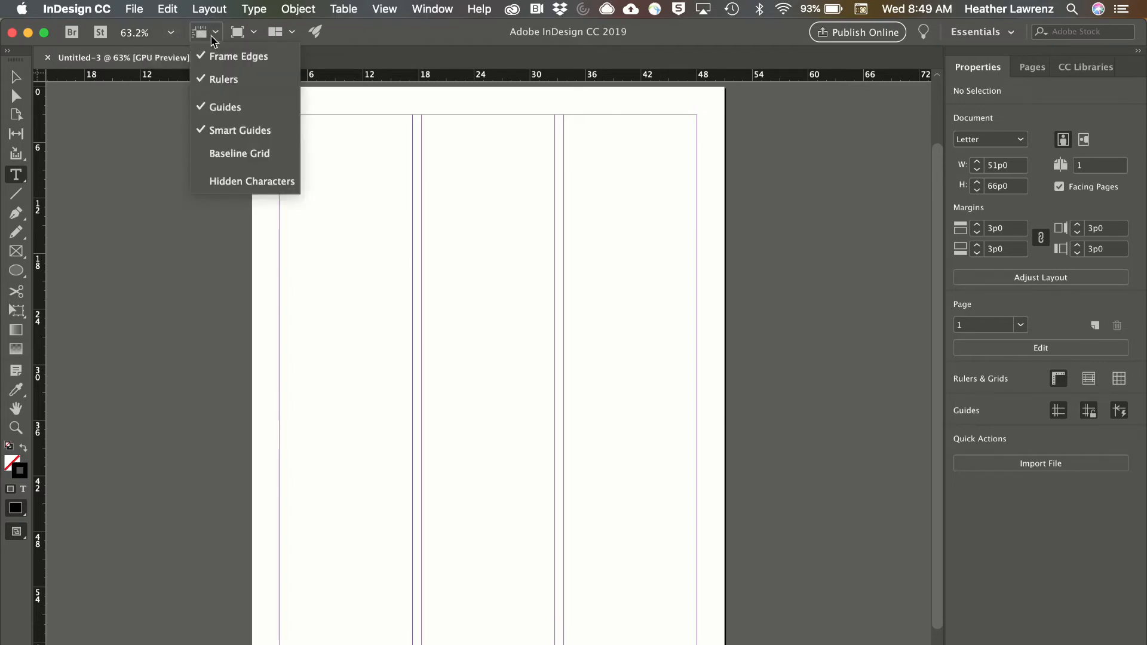
left_click(251, 32)
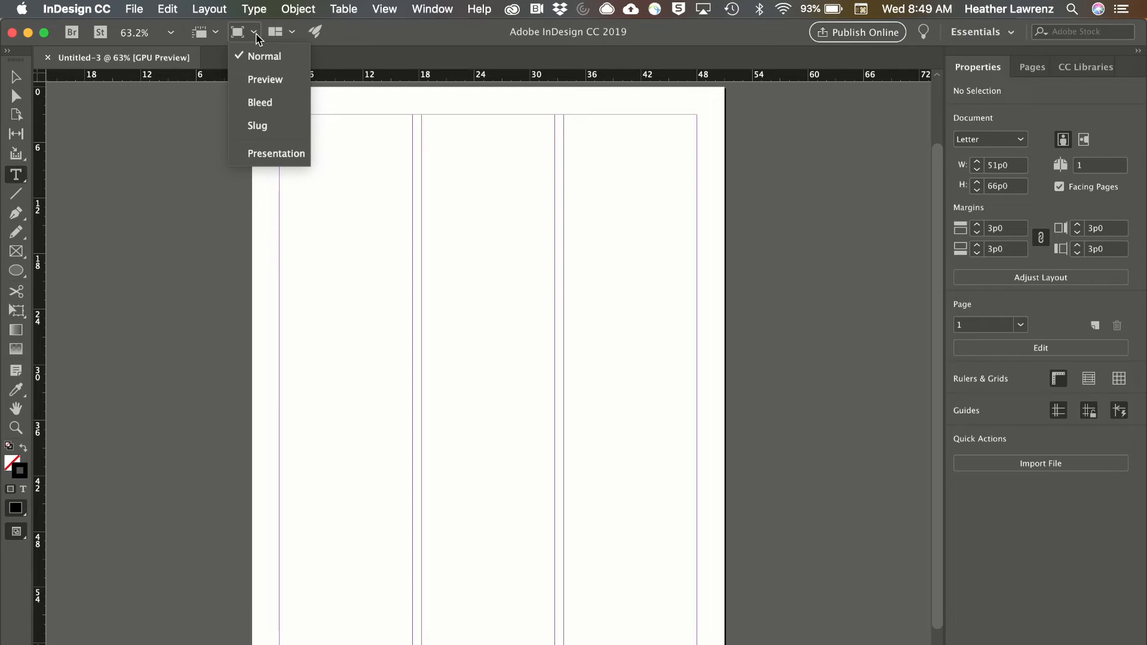
left_click(294, 31)
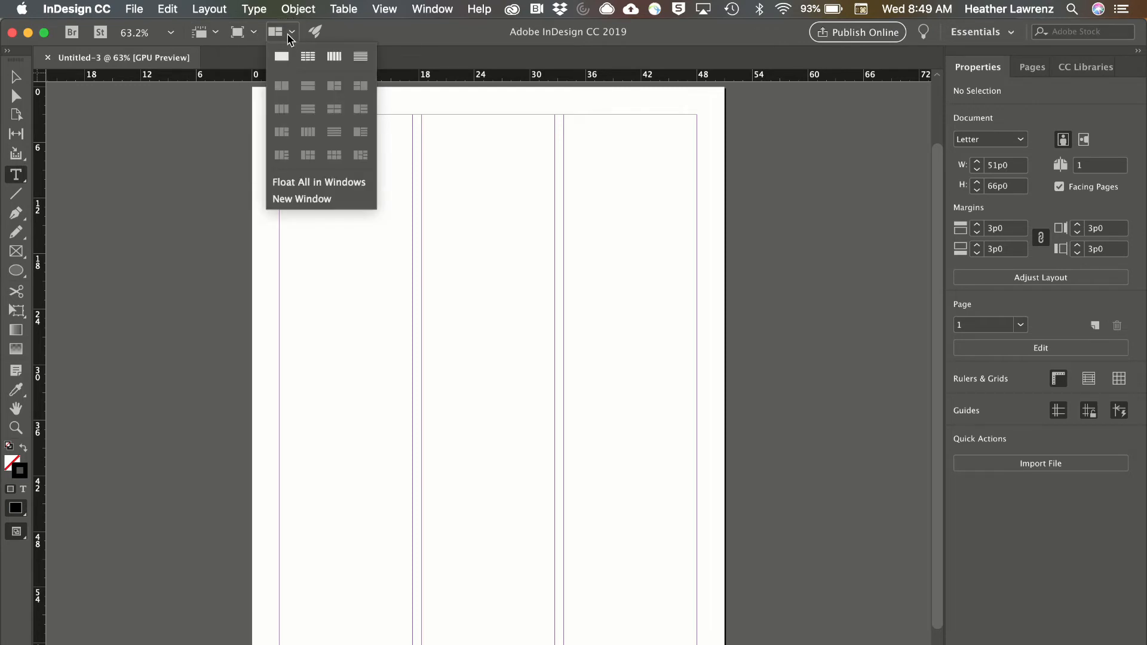
mouse_move(12, 55)
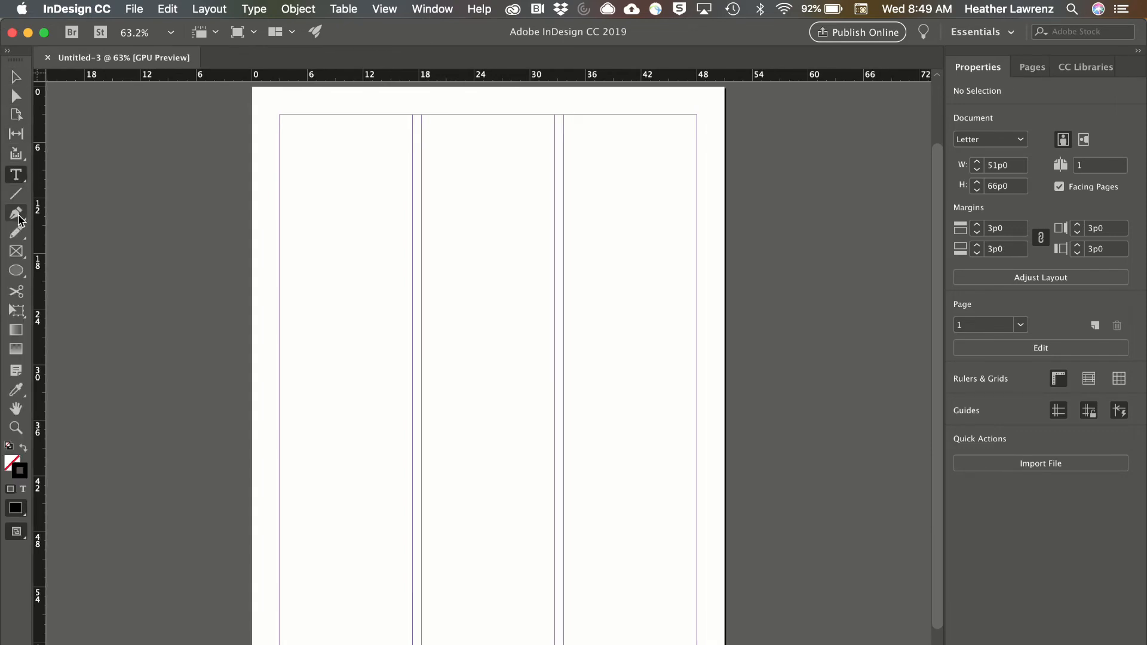
mouse_move(16, 252)
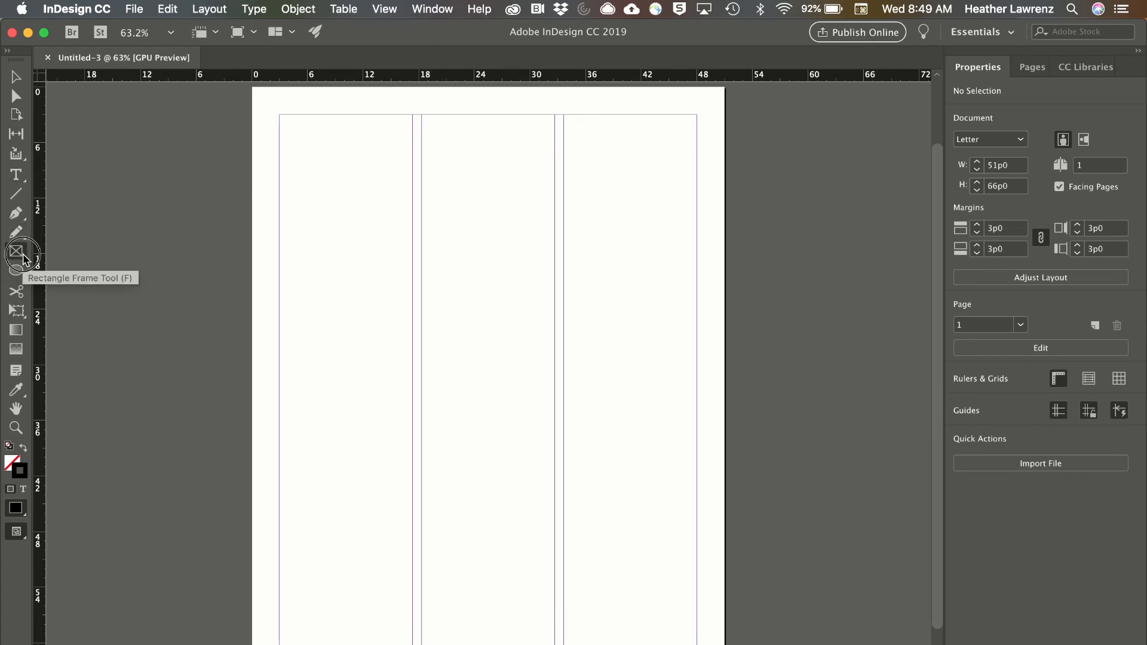
Select the Rectangle Frame Tool in the Tools panel
left_click(16, 251)
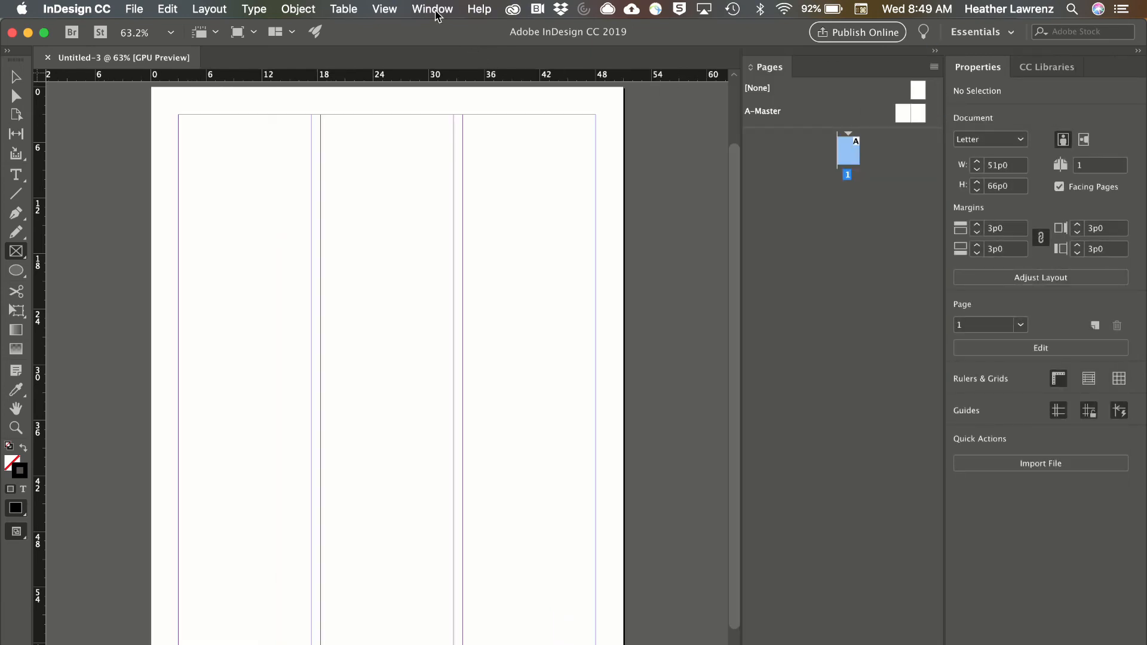
Bring up Paragraph and Character Styles via Window > Styles and move the floating group right
left_click(431, 9)
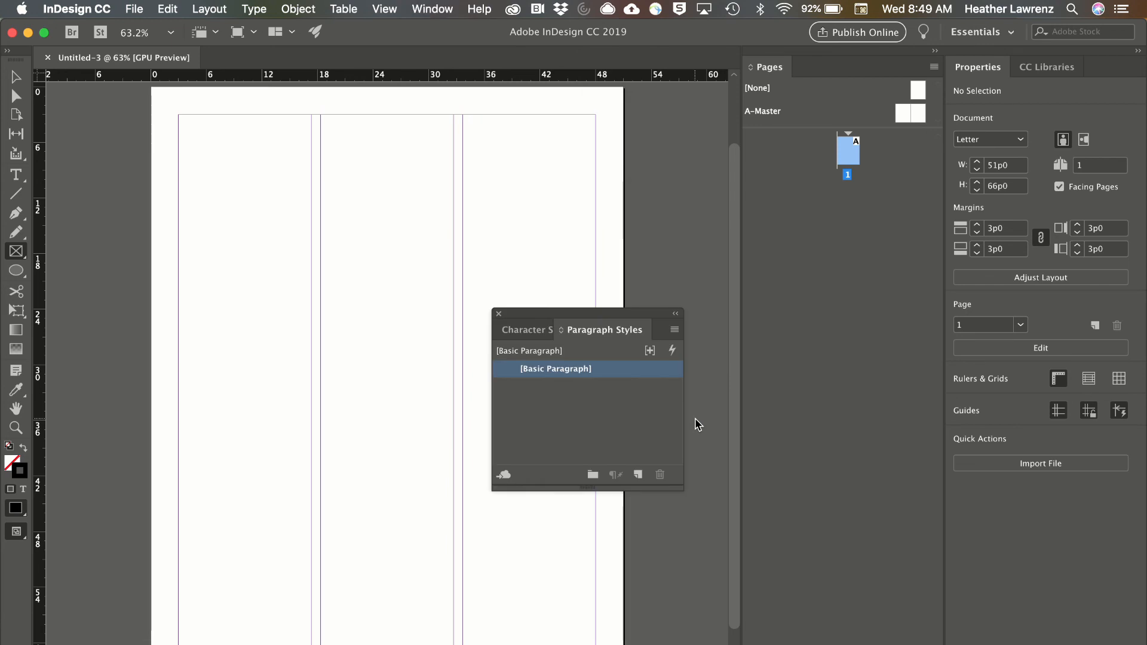
left_click(615, 330)
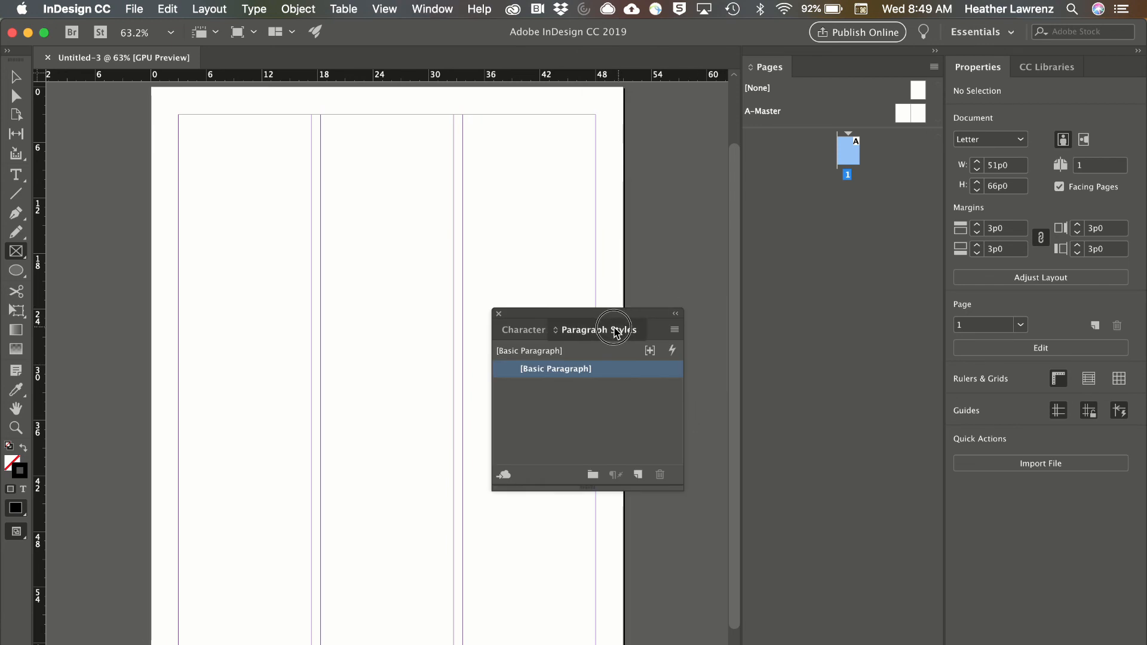
left_click_drag(614, 330, 768, 236)
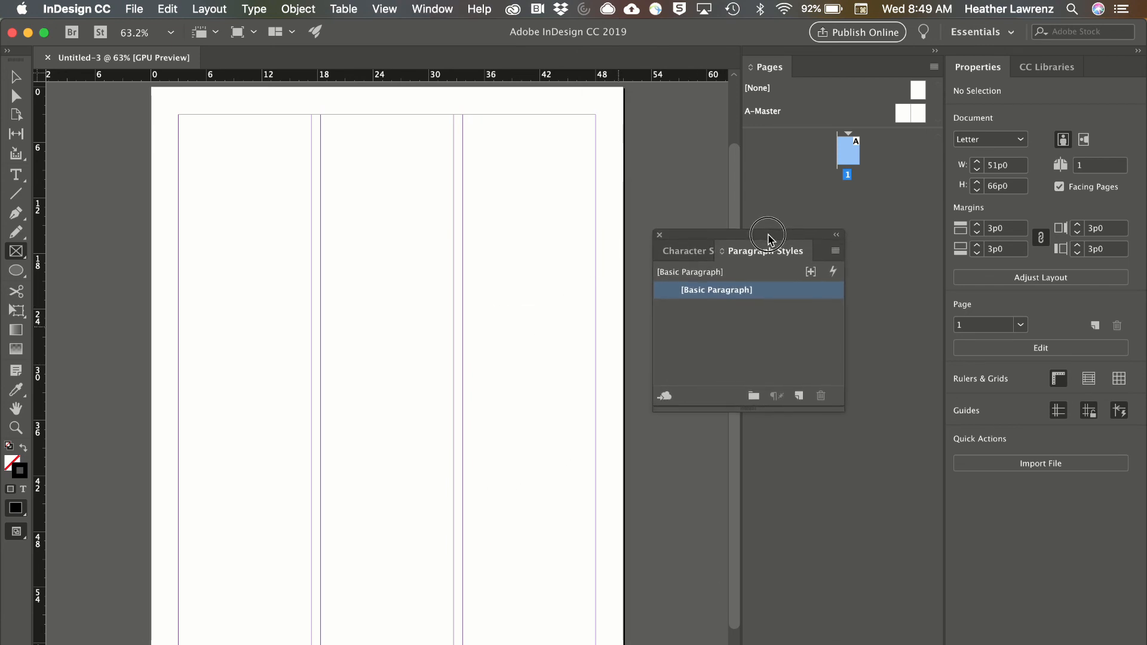